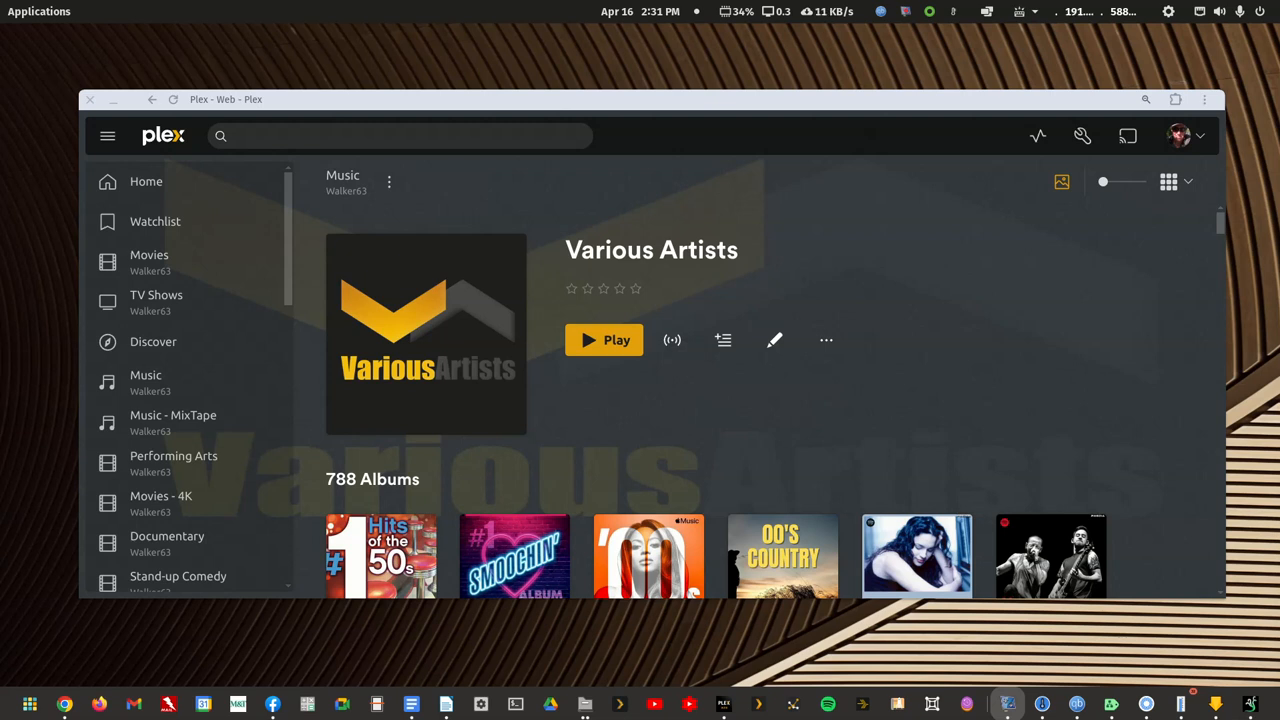
{"action": "mouse_move", "coordinate": [790, 100]}
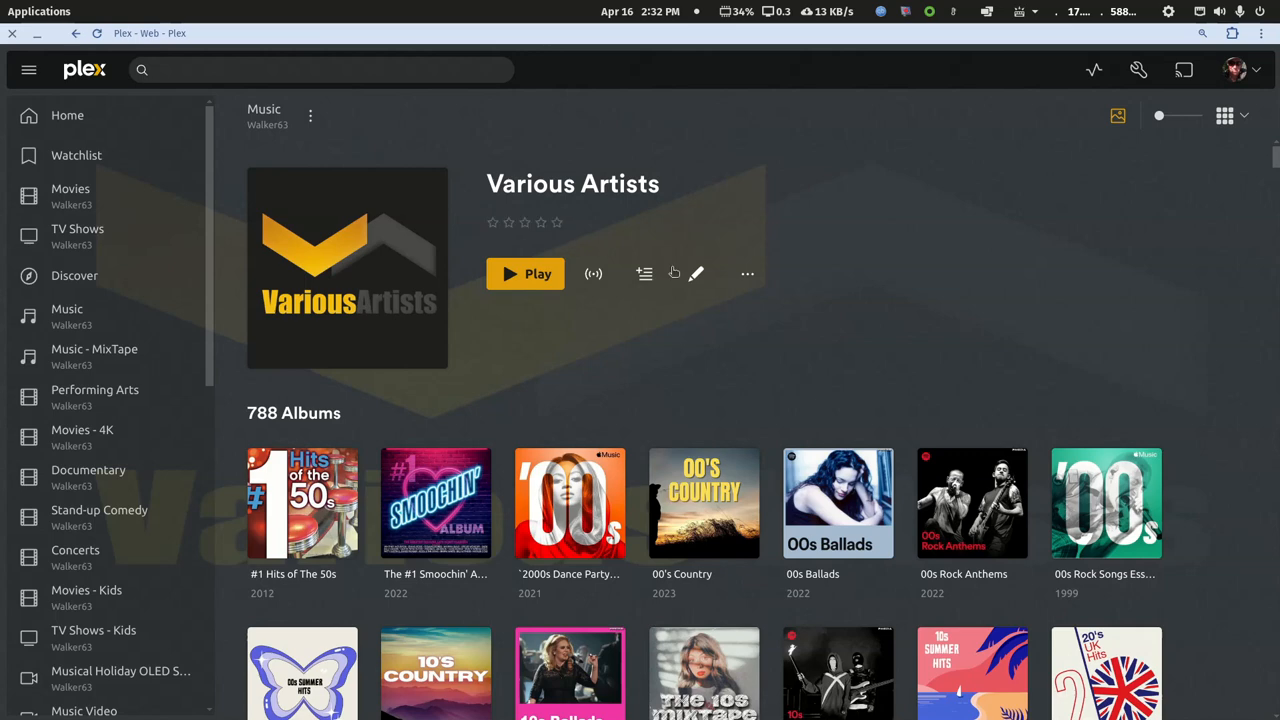
Open the Various Artists compilation album 00's Country from the album list.
{"action": "scroll", "scroll_direction": "down", "scroll_amount": 3}
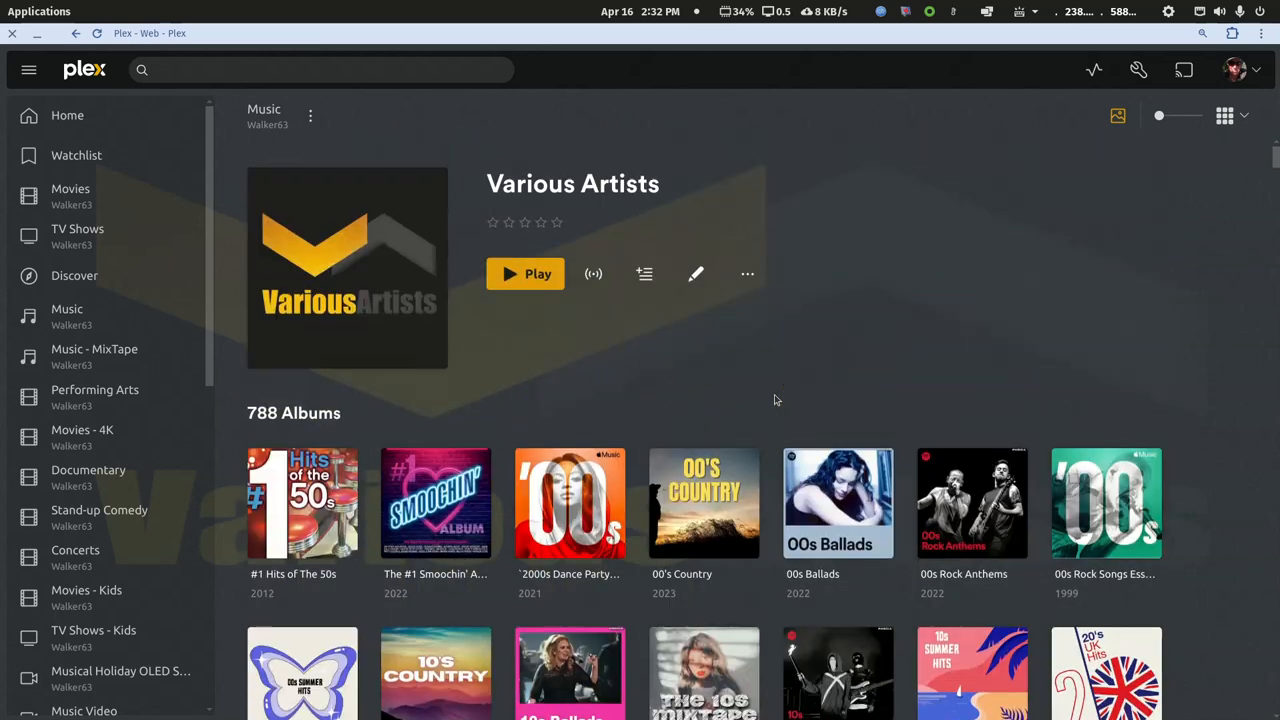
{"action": "scroll", "scroll_direction": "down", "scroll_amount": 3}
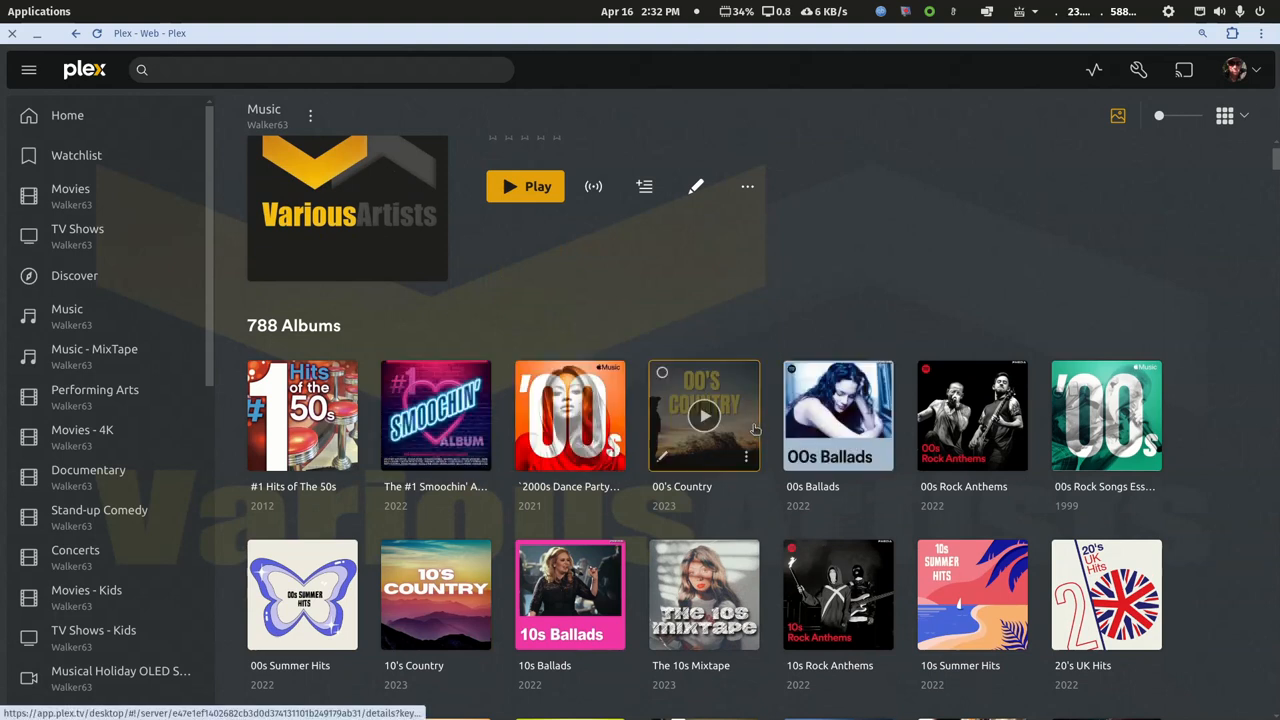
{"action": "left_click", "coordinate": [704, 414]}
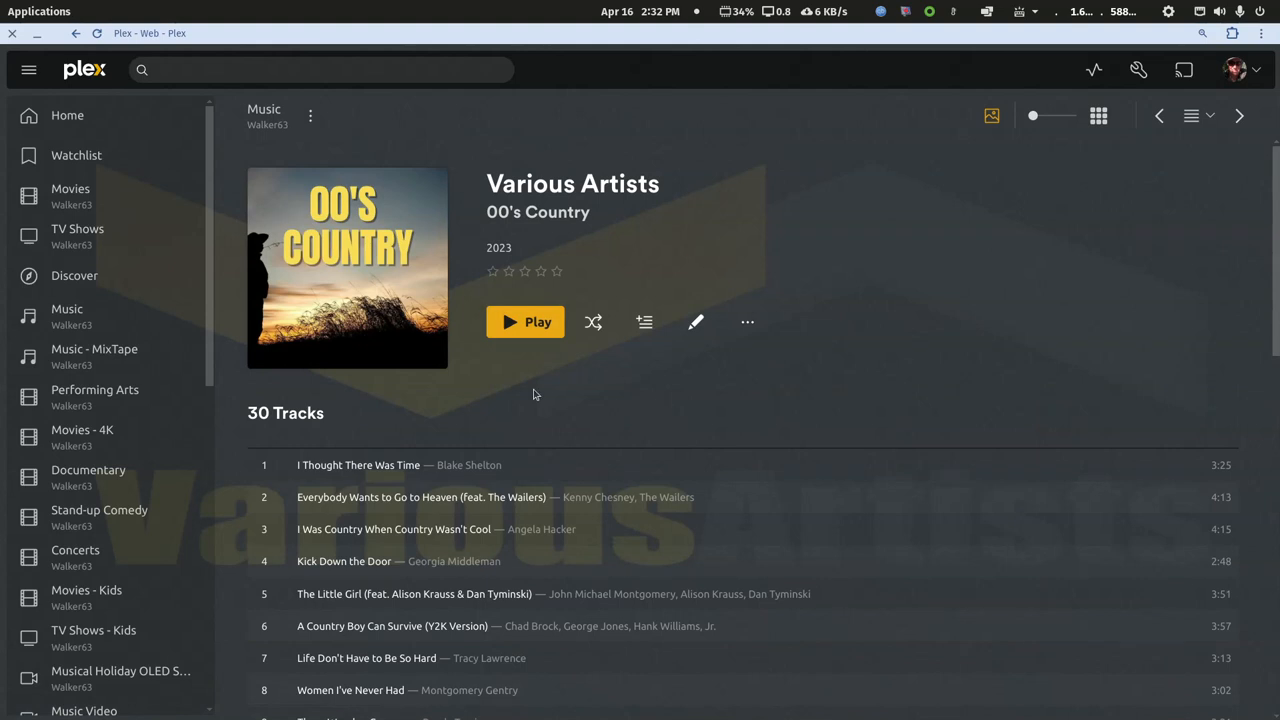
{"action": "mouse_move", "coordinate": [728, 364]}
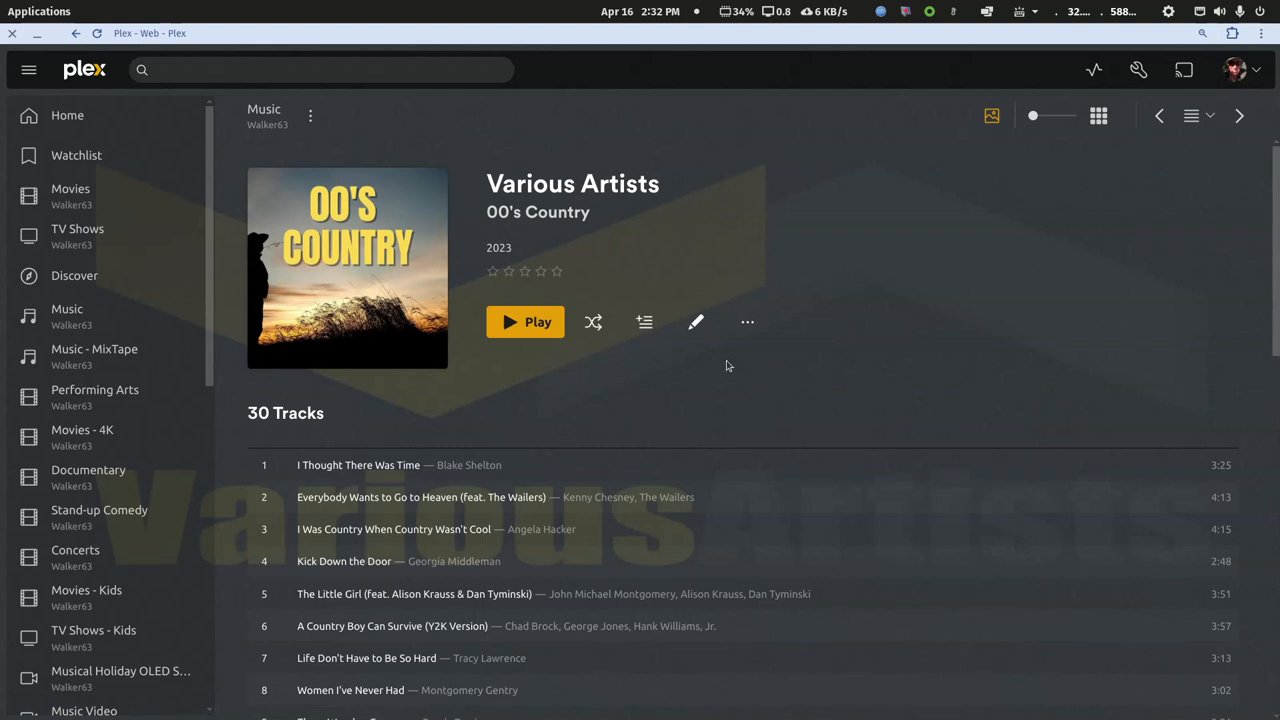
Review the album's empty Review field in the metadata editor and close it unchanged.
{"action": "left_click", "coordinate": [696, 320]}
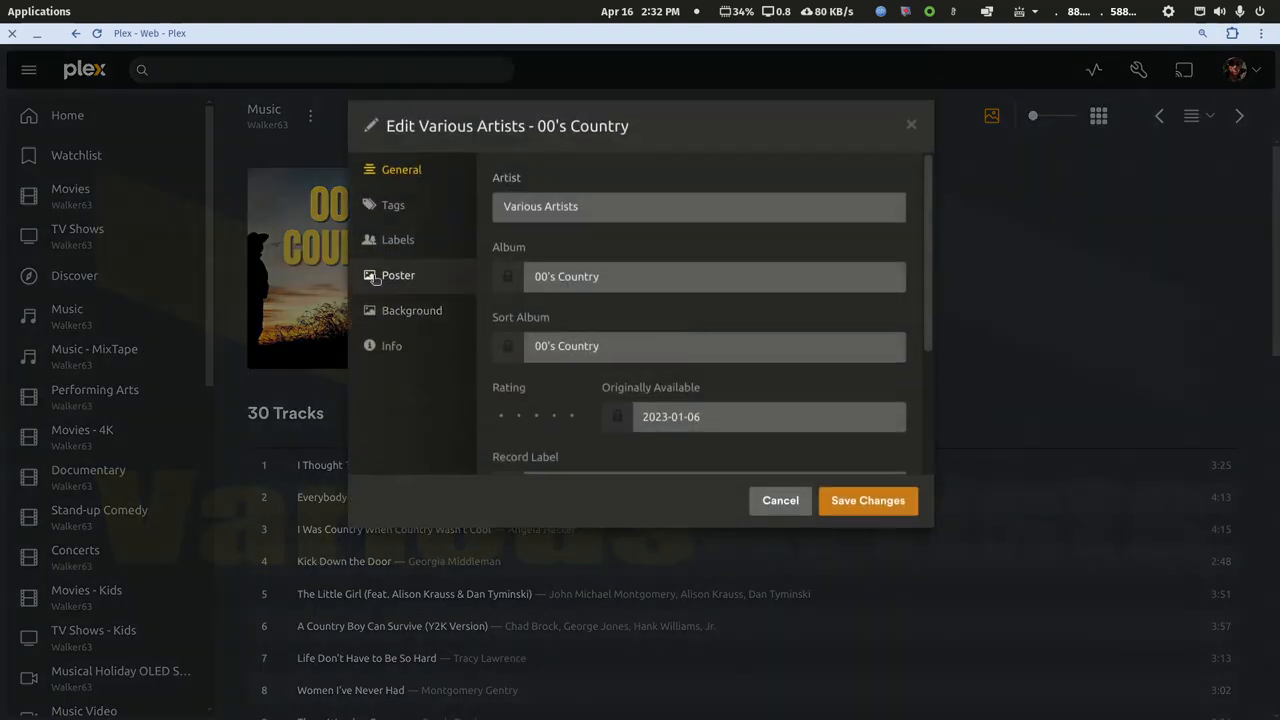
{"action": "scroll", "scroll_direction": "down", "scroll_amount": 3}
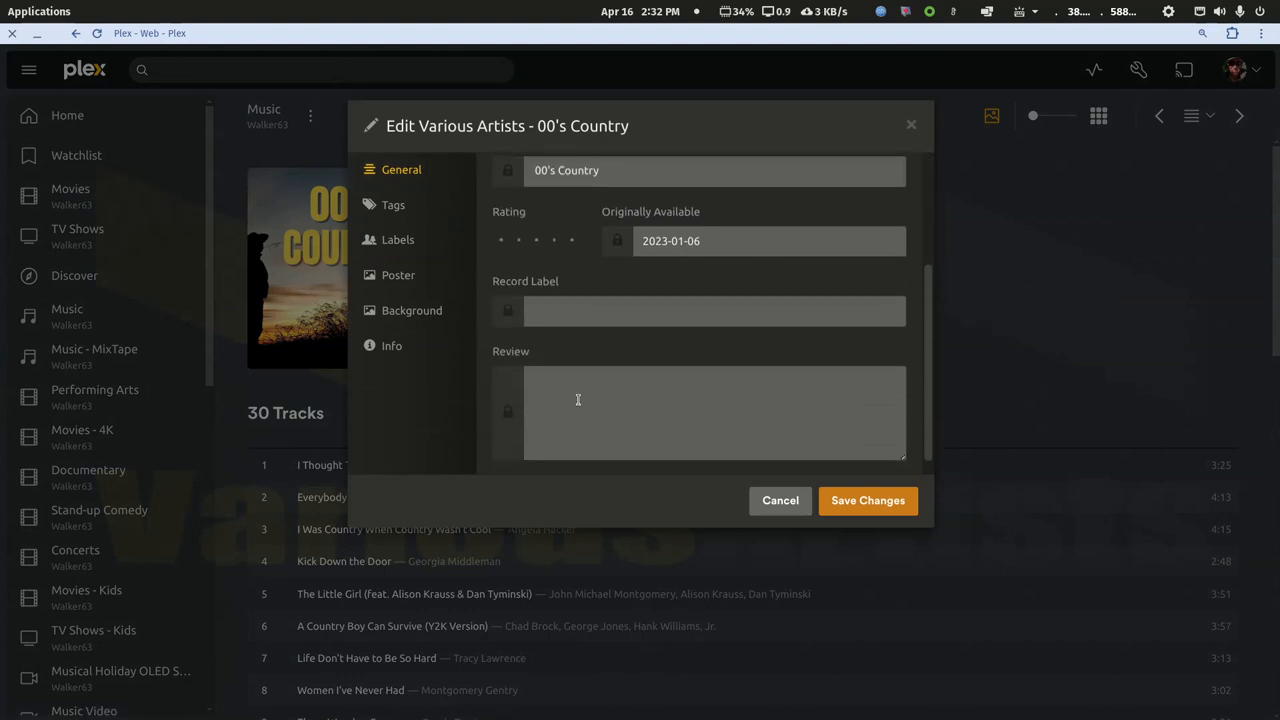
{"action": "left_click", "coordinate": [780, 500]}
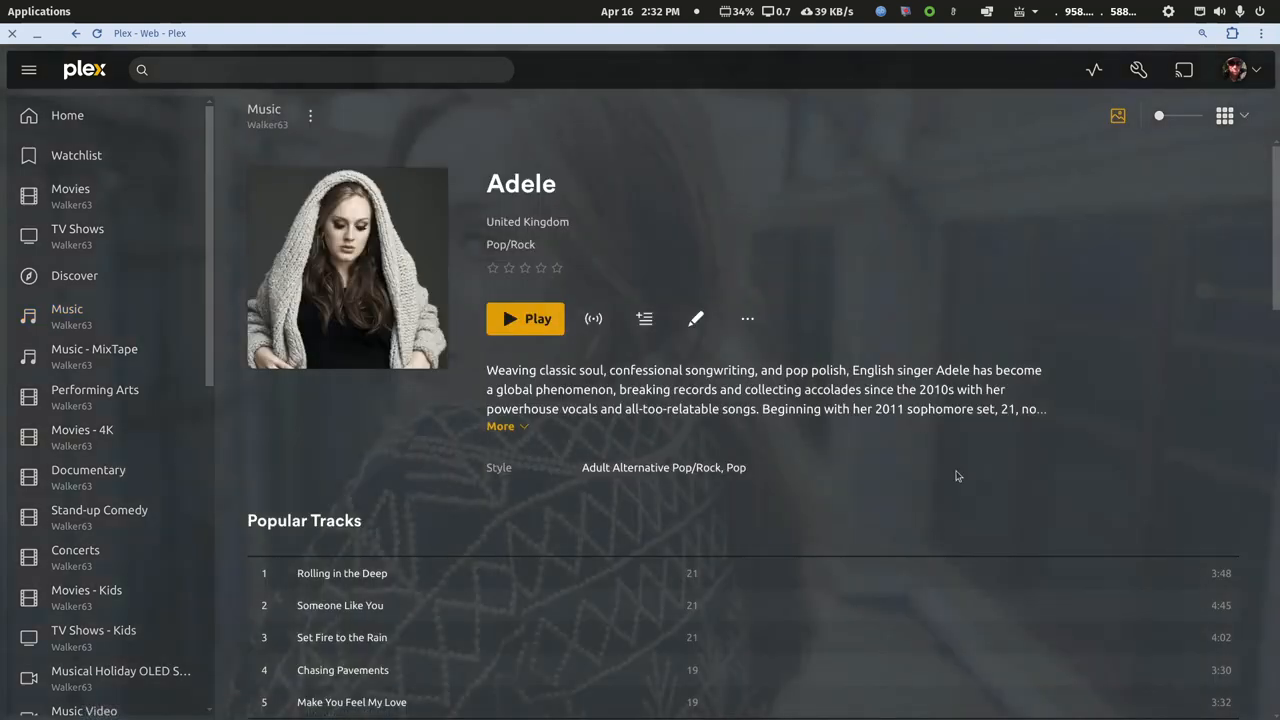
Open Adele's album 19 and its metadata editor.
{"action": "scroll", "scroll_direction": "down", "scroll_amount": 3}
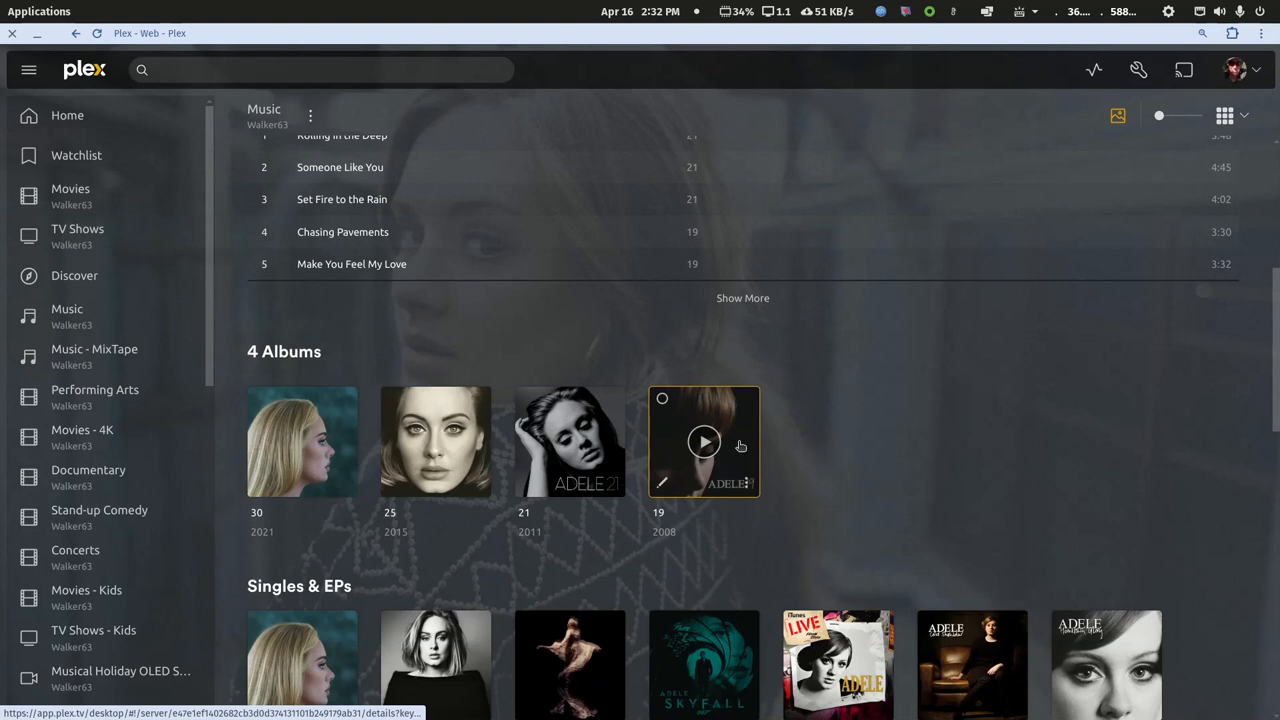
{"action": "left_click", "coordinate": [704, 442]}
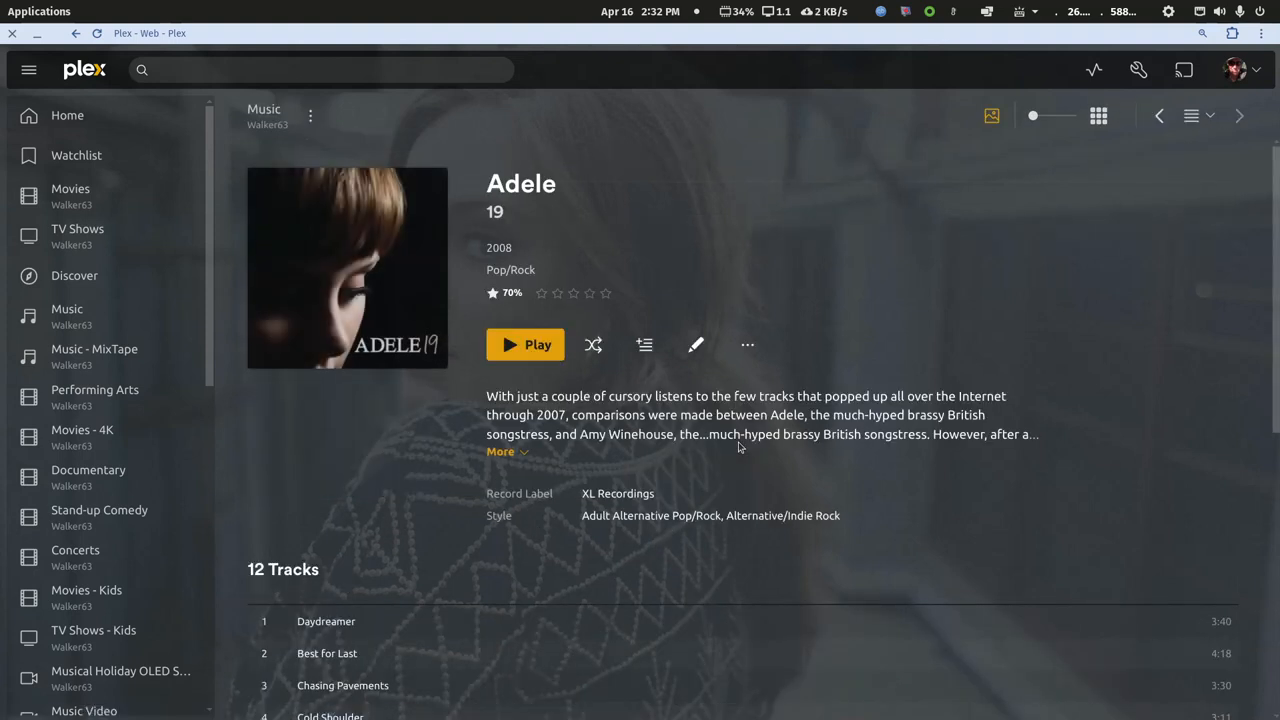
{"action": "mouse_move", "coordinate": [664, 382]}
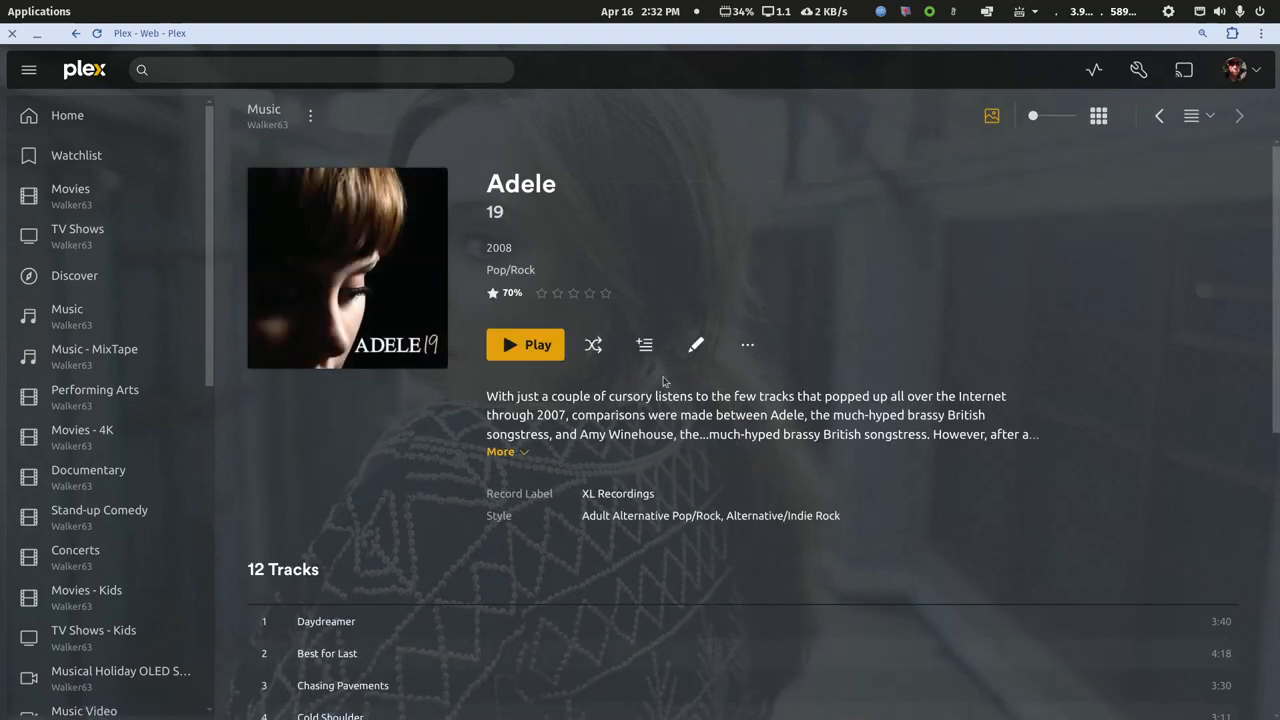
{"action": "left_click", "coordinate": [696, 344]}
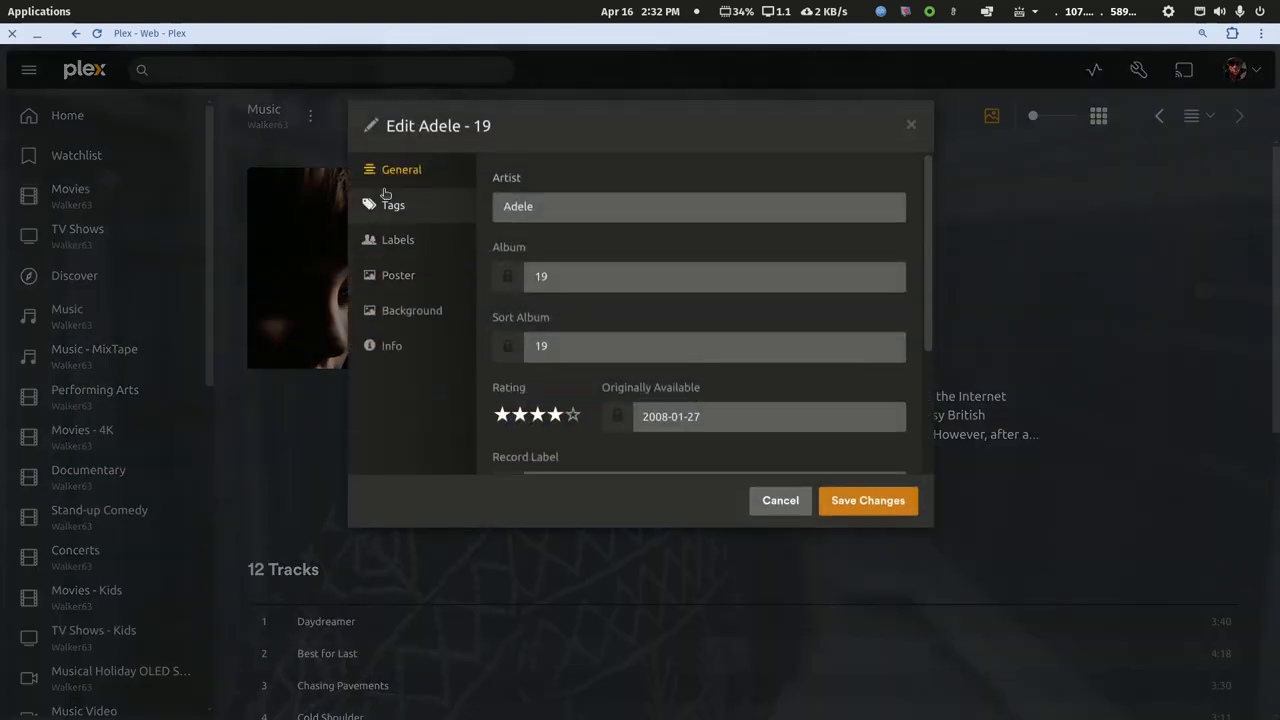
Check the filled-in Review field and the Tags/moods, then cancel without changes.
{"action": "scroll", "scroll_direction": "down", "scroll_amount": 3}
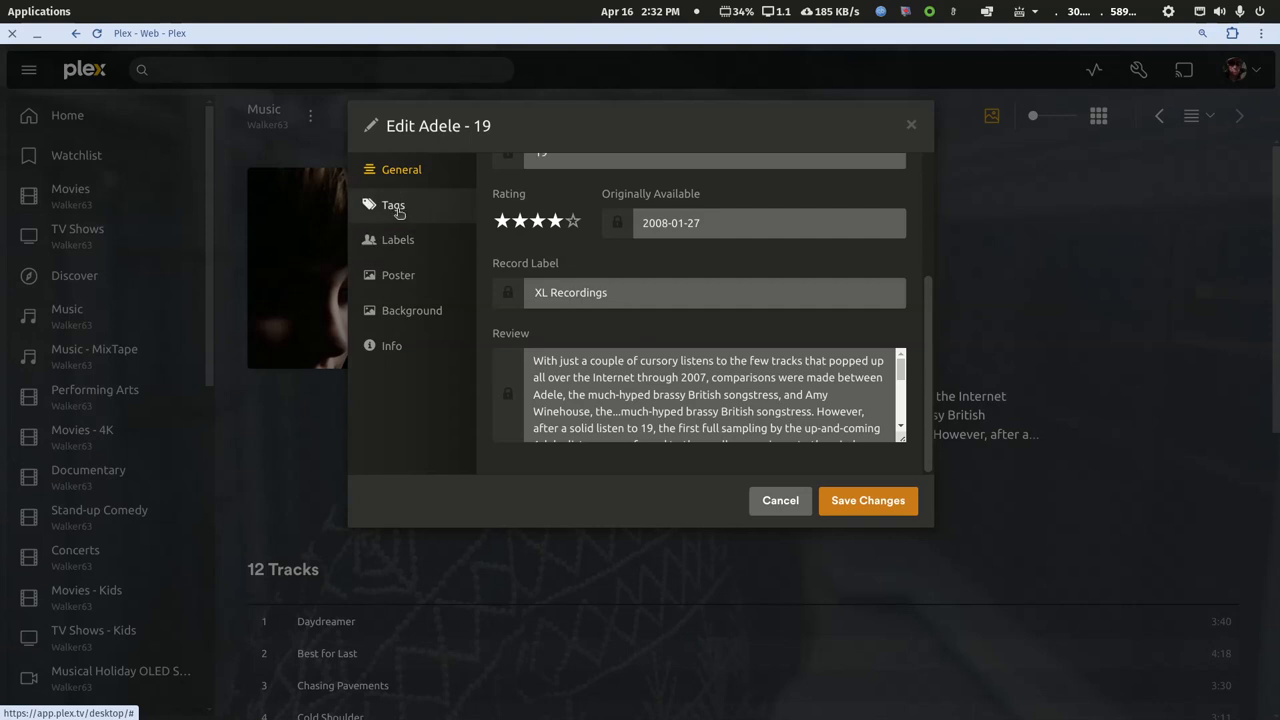
{"action": "left_click", "coordinate": [392, 204]}
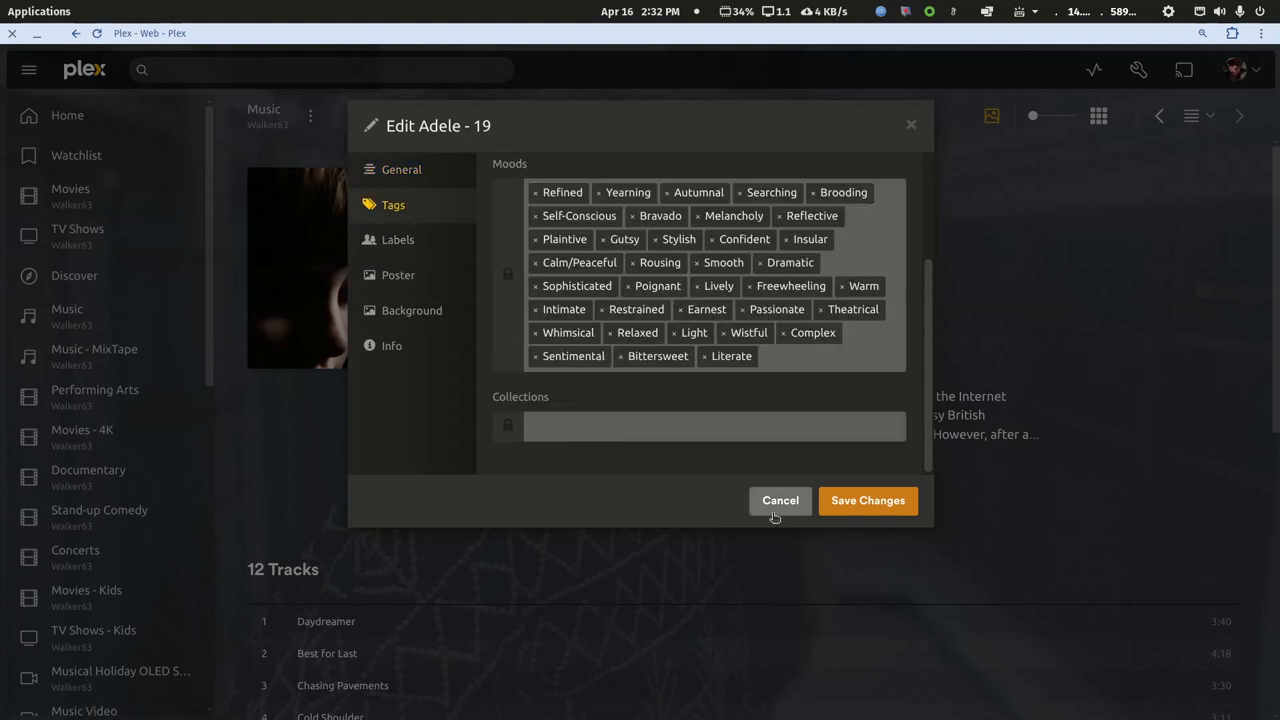
{"action": "left_click", "coordinate": [780, 500]}
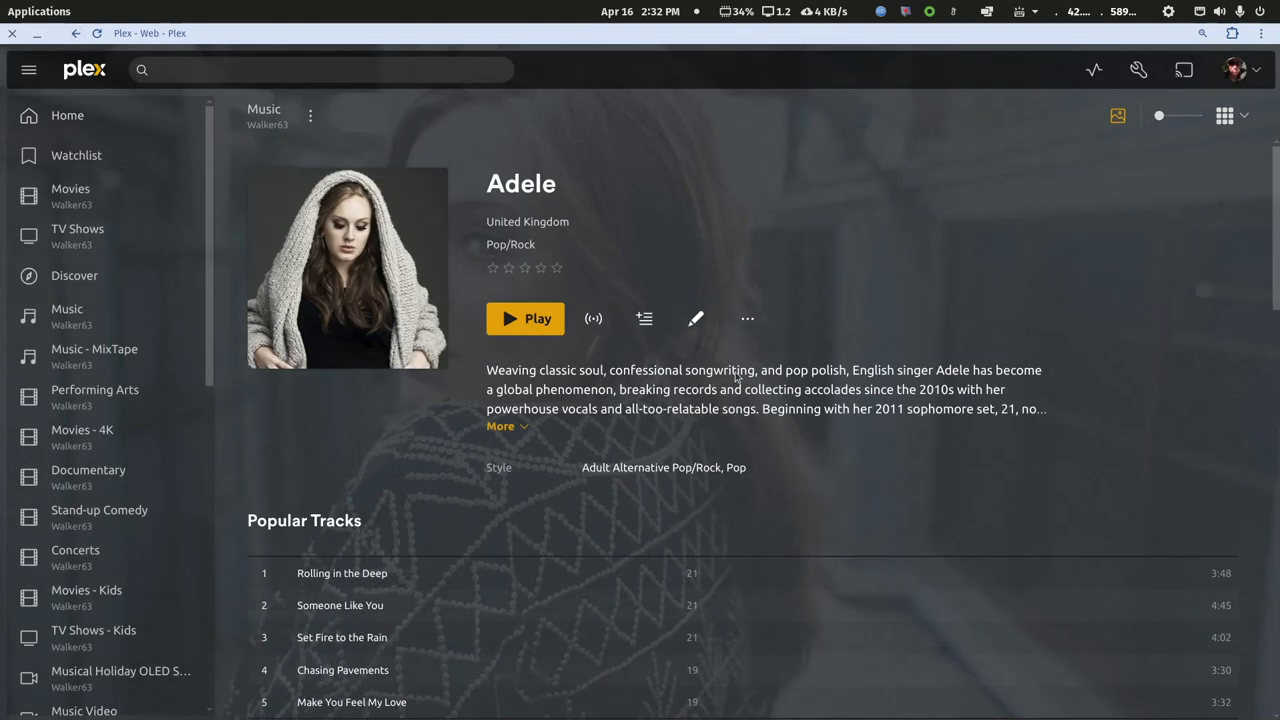
{"action": "left_click", "coordinate": [76, 32]}
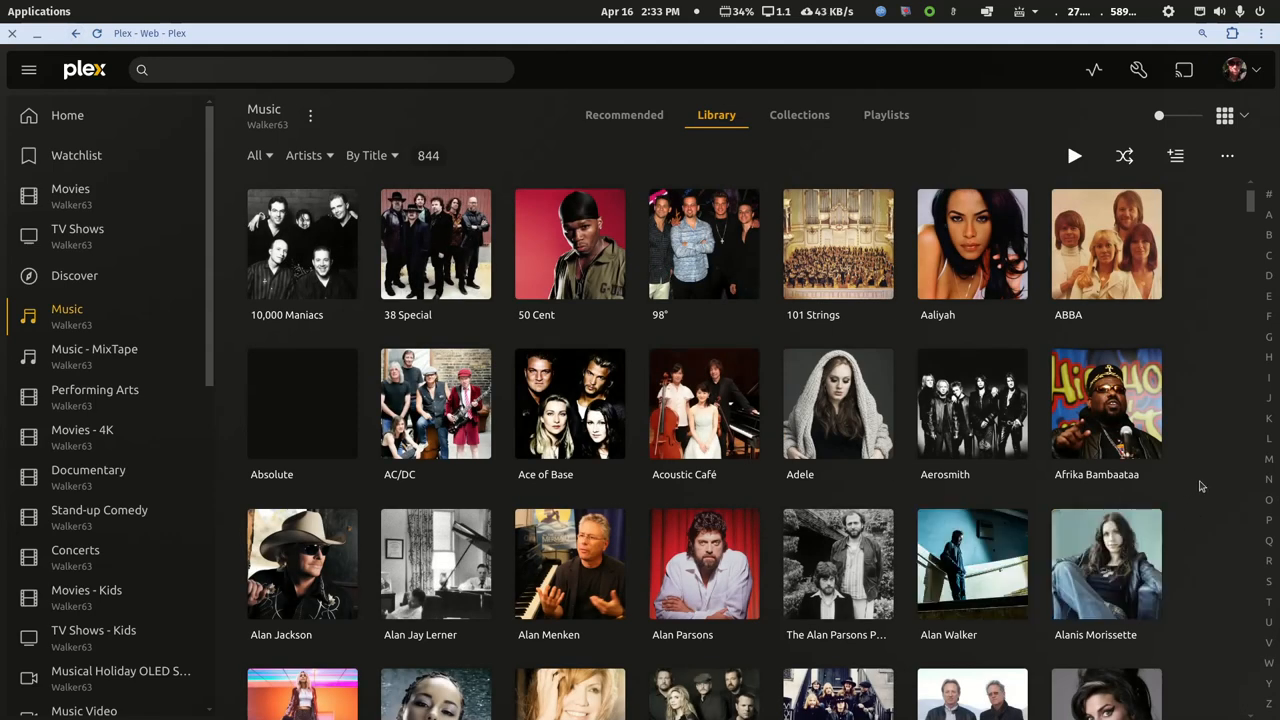
{"action": "mouse_move", "coordinate": [1162, 400]}
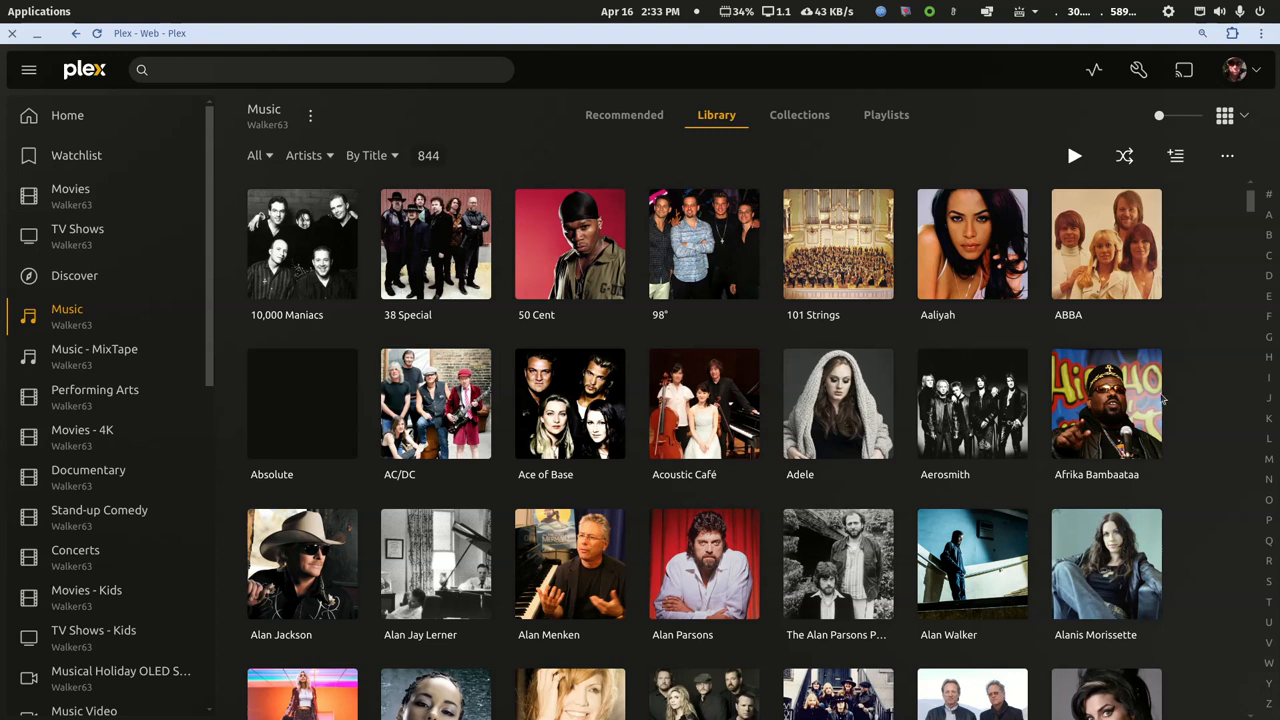
{"action": "left_click", "coordinate": [838, 404]}
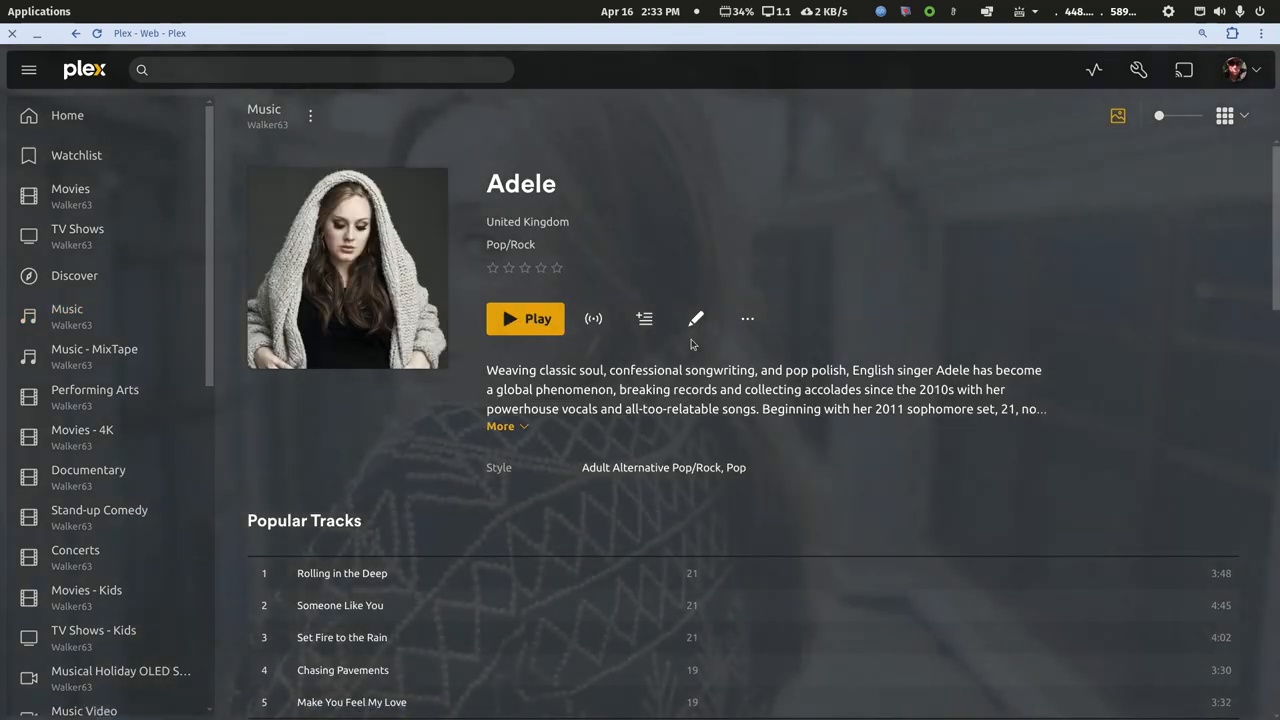
{"action": "left_click", "coordinate": [696, 318]}
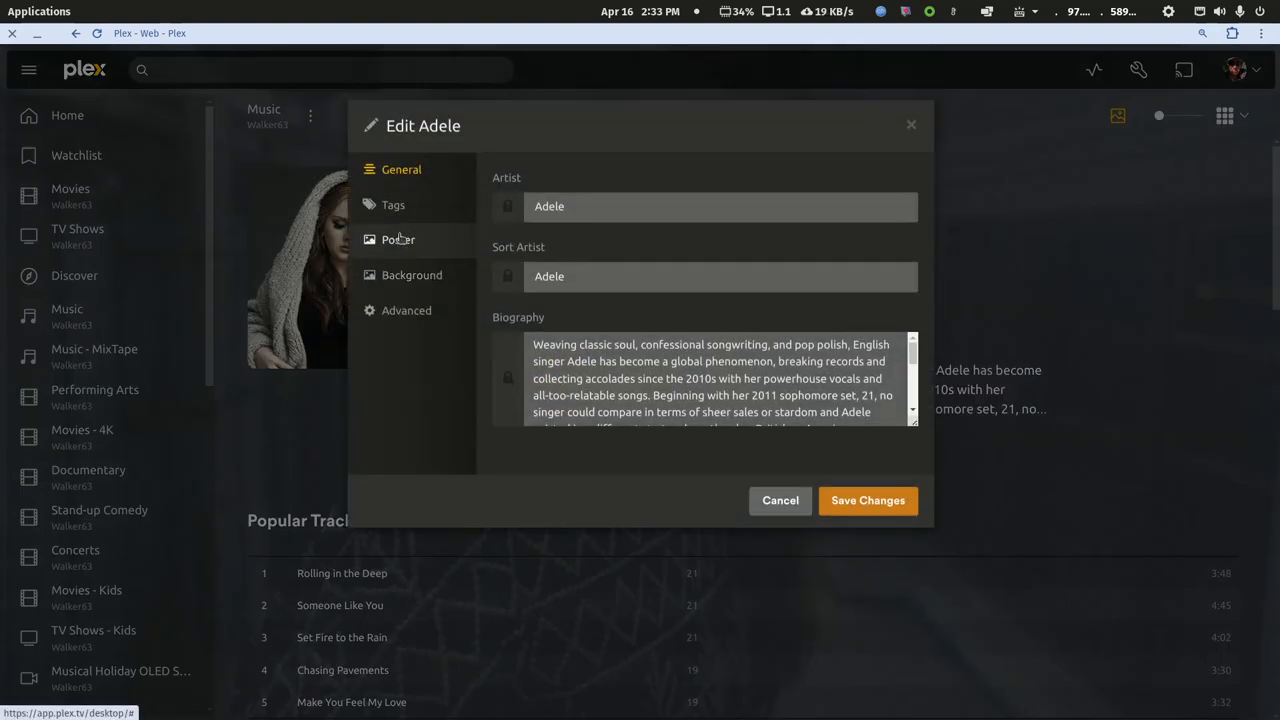
{"action": "scroll", "scroll_direction": "down", "scroll_amount": 3}
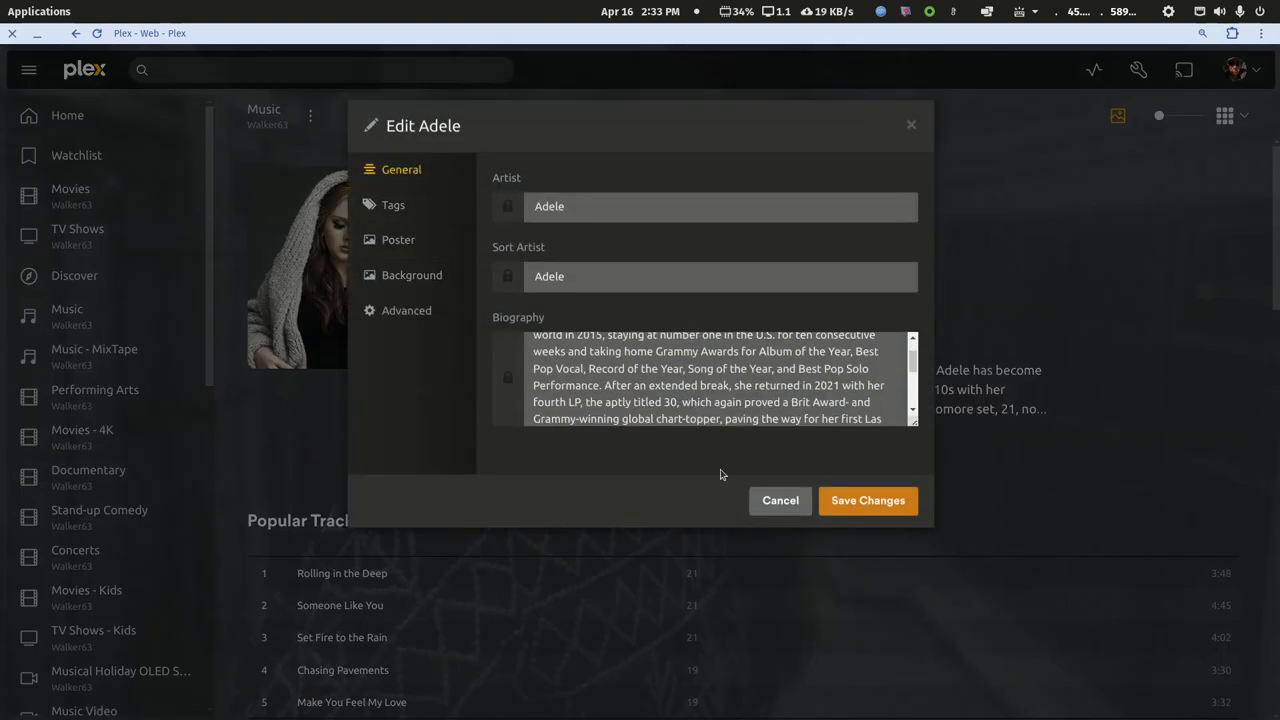
{"action": "left_click", "coordinate": [780, 500]}
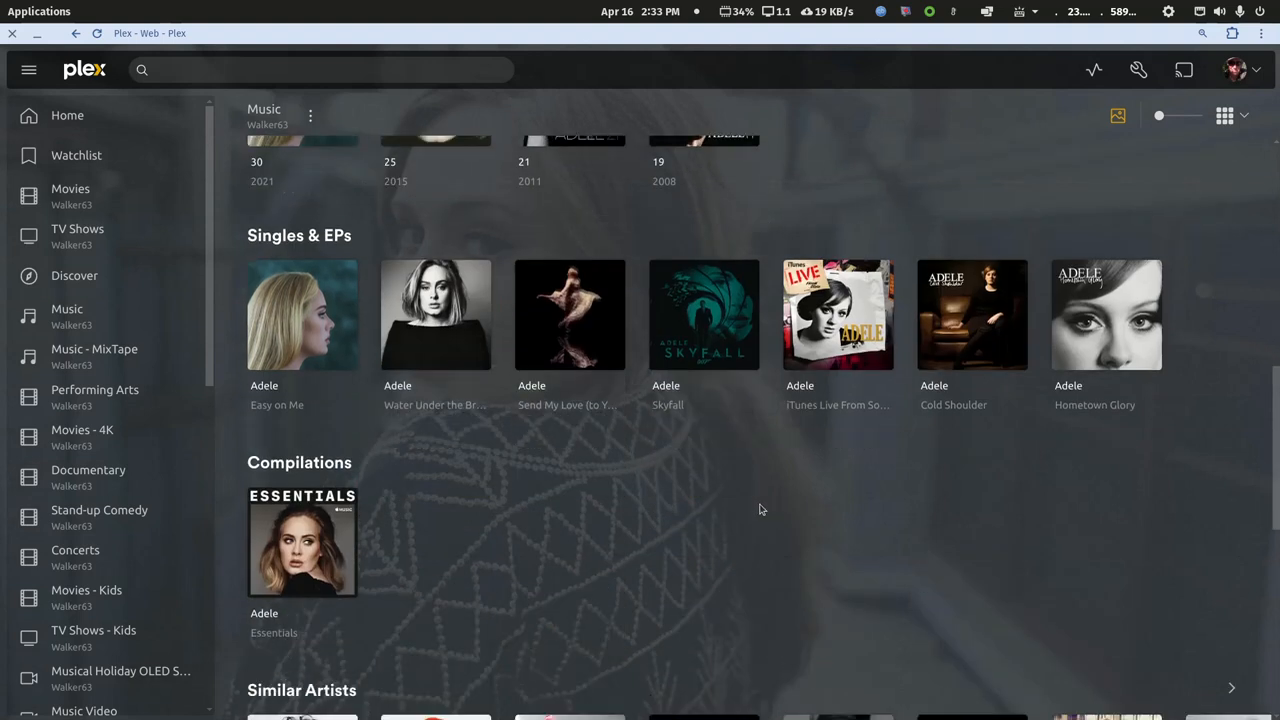
{"action": "left_click", "coordinate": [838, 316]}
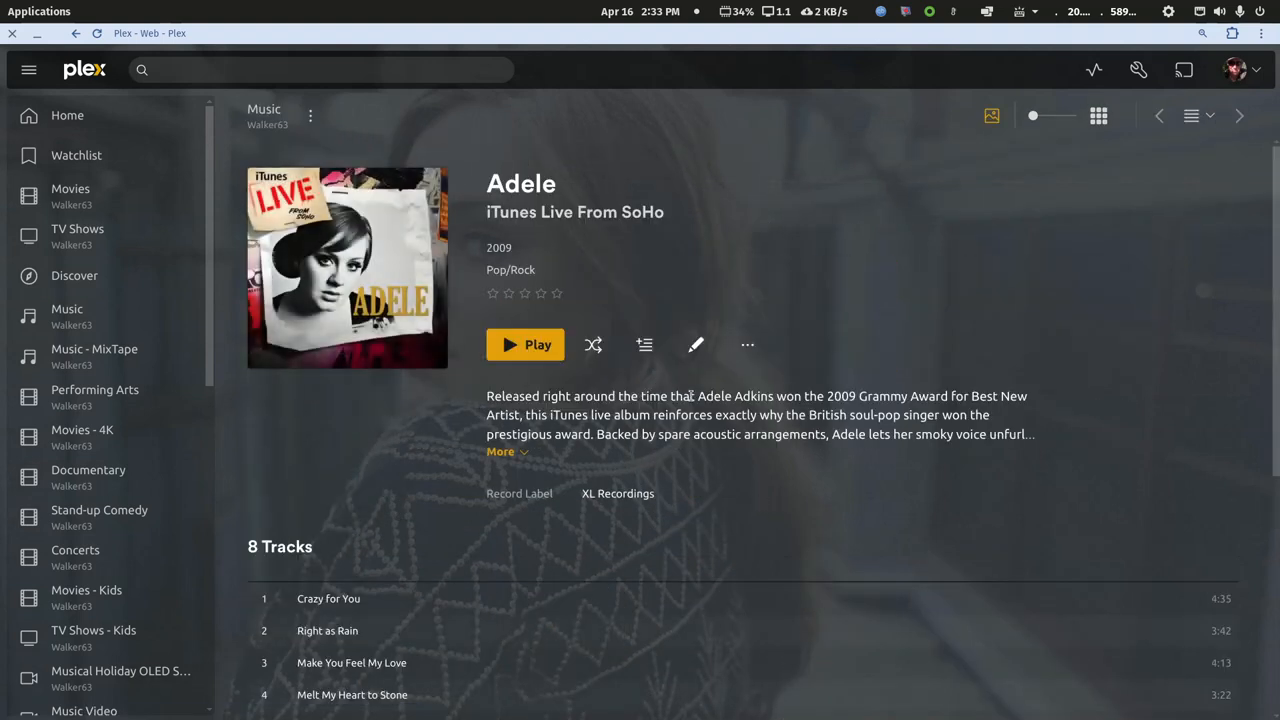
{"action": "left_click", "coordinate": [696, 344]}
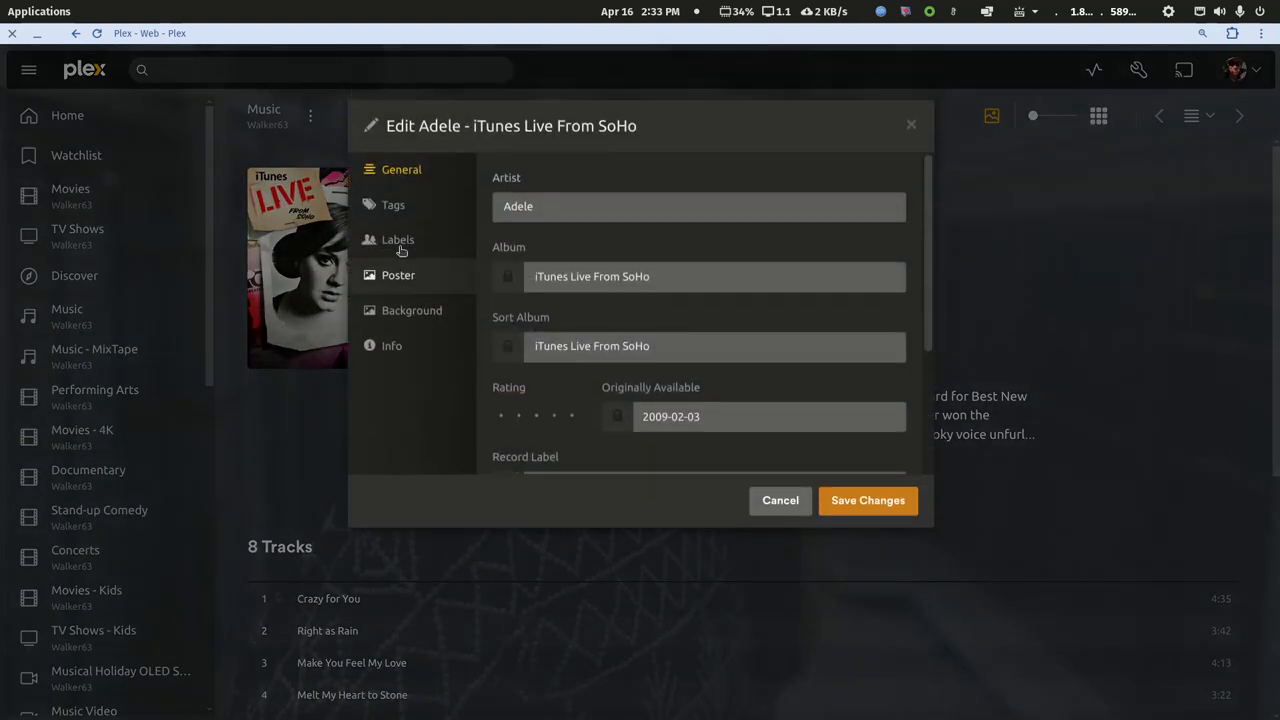
{"action": "scroll", "scroll_direction": "down", "scroll_amount": 3}
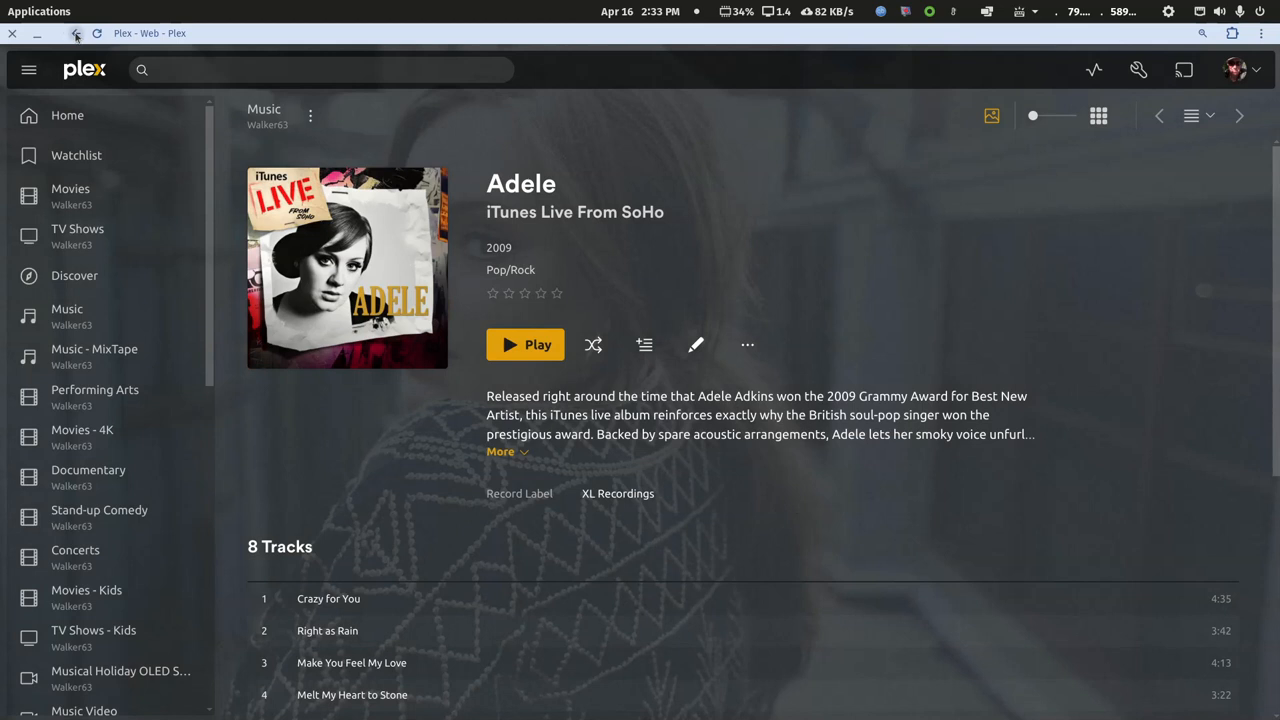
{"action": "left_click", "coordinate": [76, 32]}
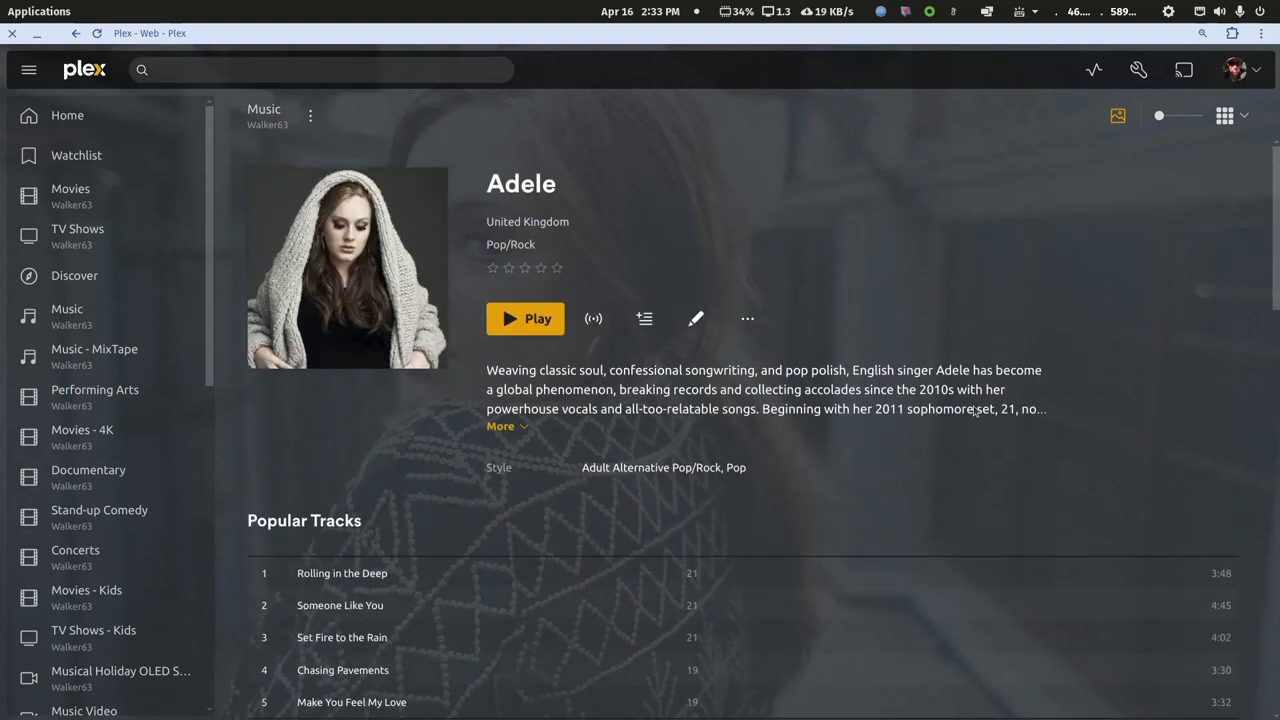
{"action": "mouse_move", "coordinate": [660, 436]}
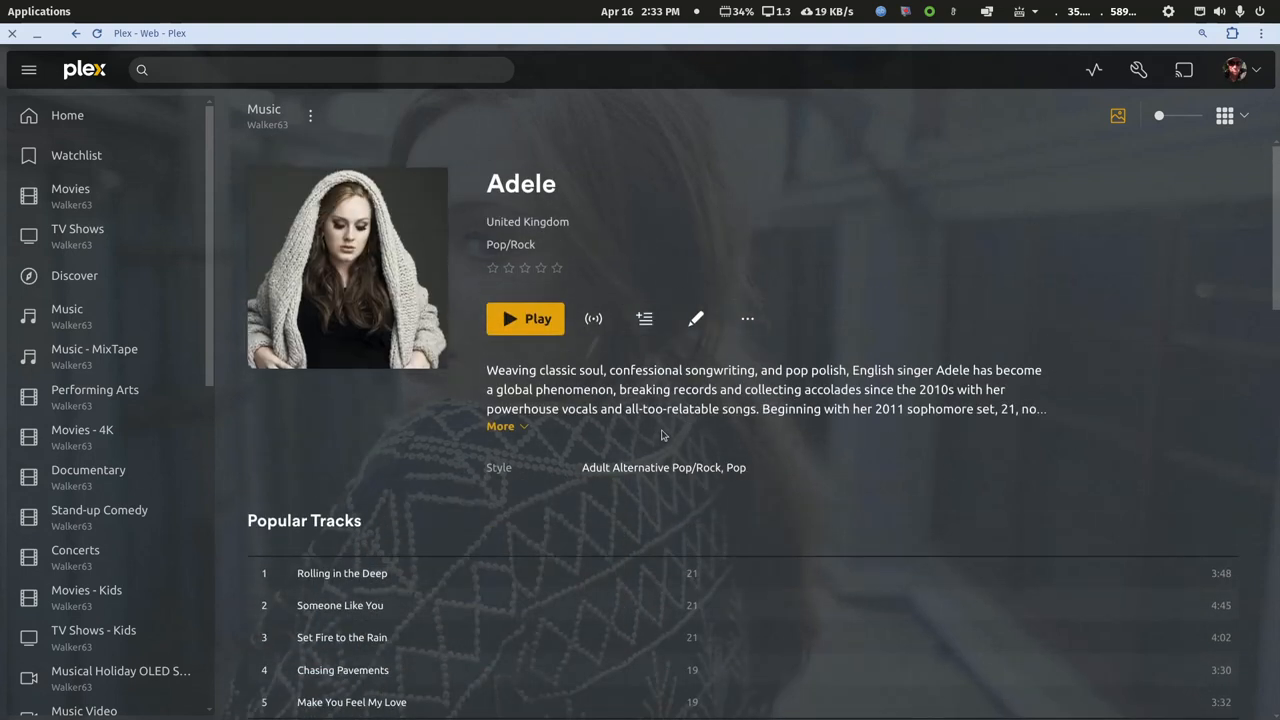
{"action": "mouse_move", "coordinate": [814, 424]}
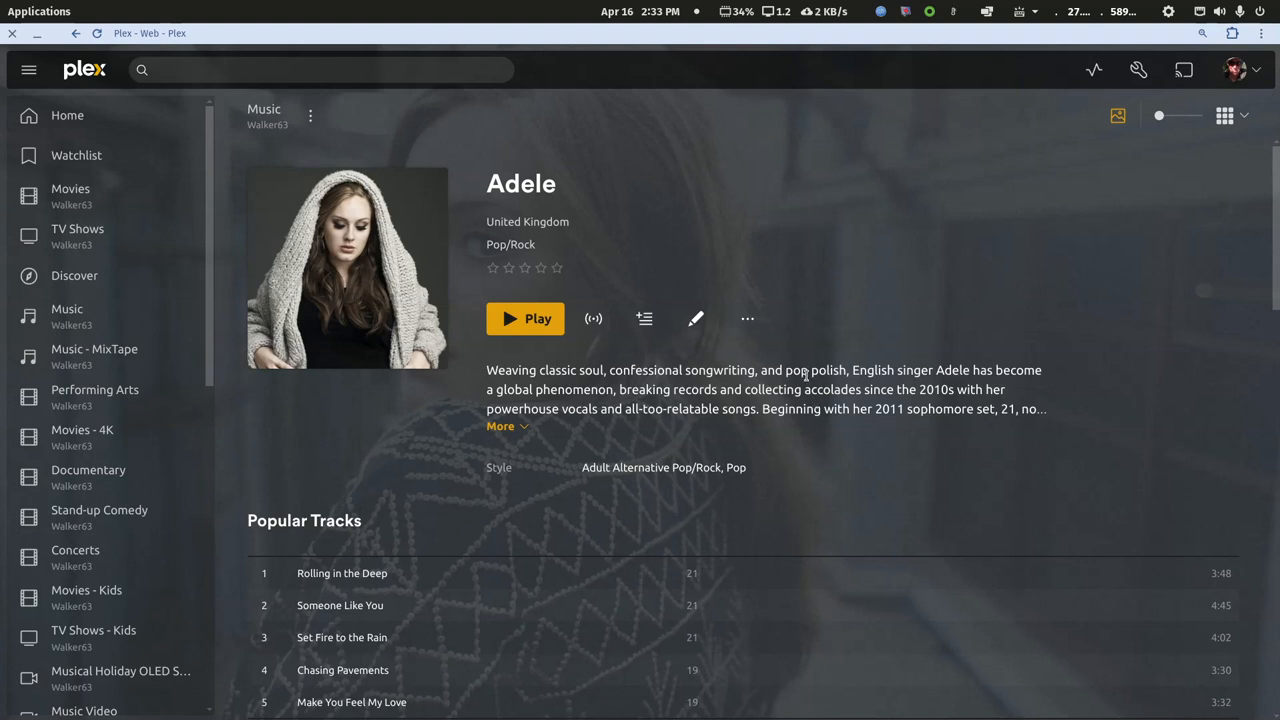
Return to the Music library showing the full artist grid.
{"action": "left_click", "coordinate": [524, 318]}
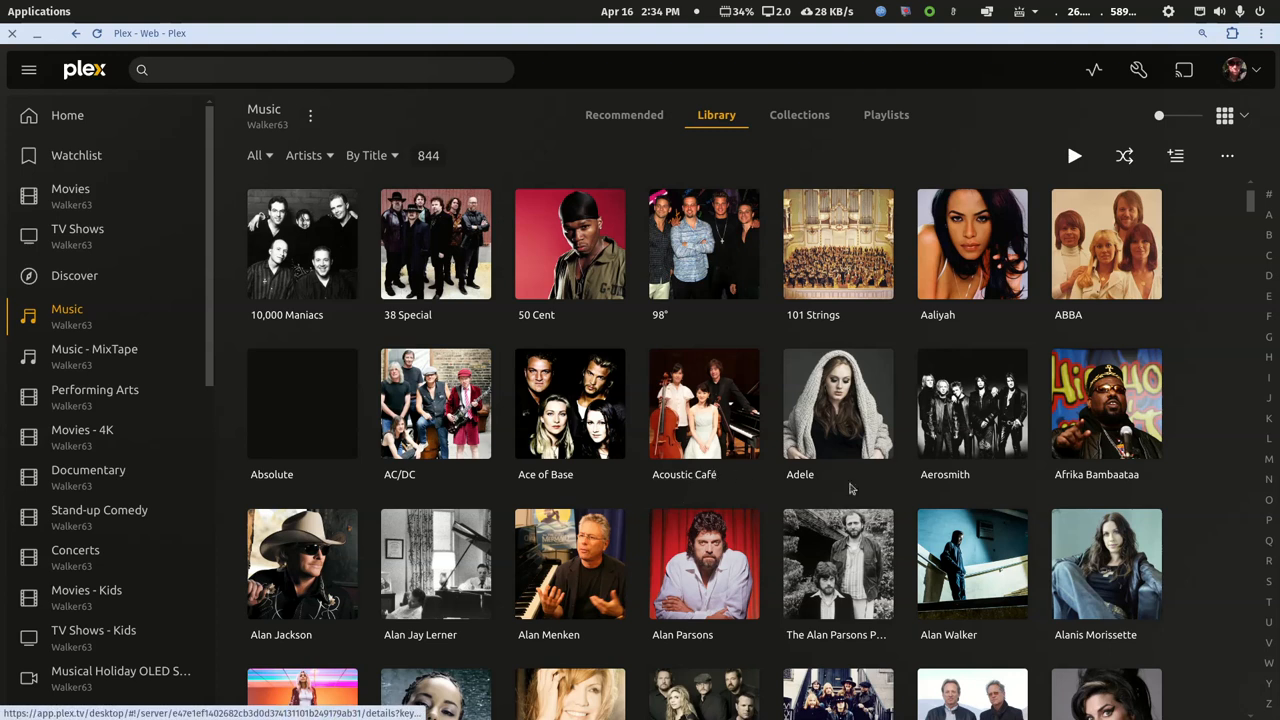
Open Aerosmith's Nine Lives album, then return to the list of all artists.
{"action": "left_click", "coordinate": [972, 404]}
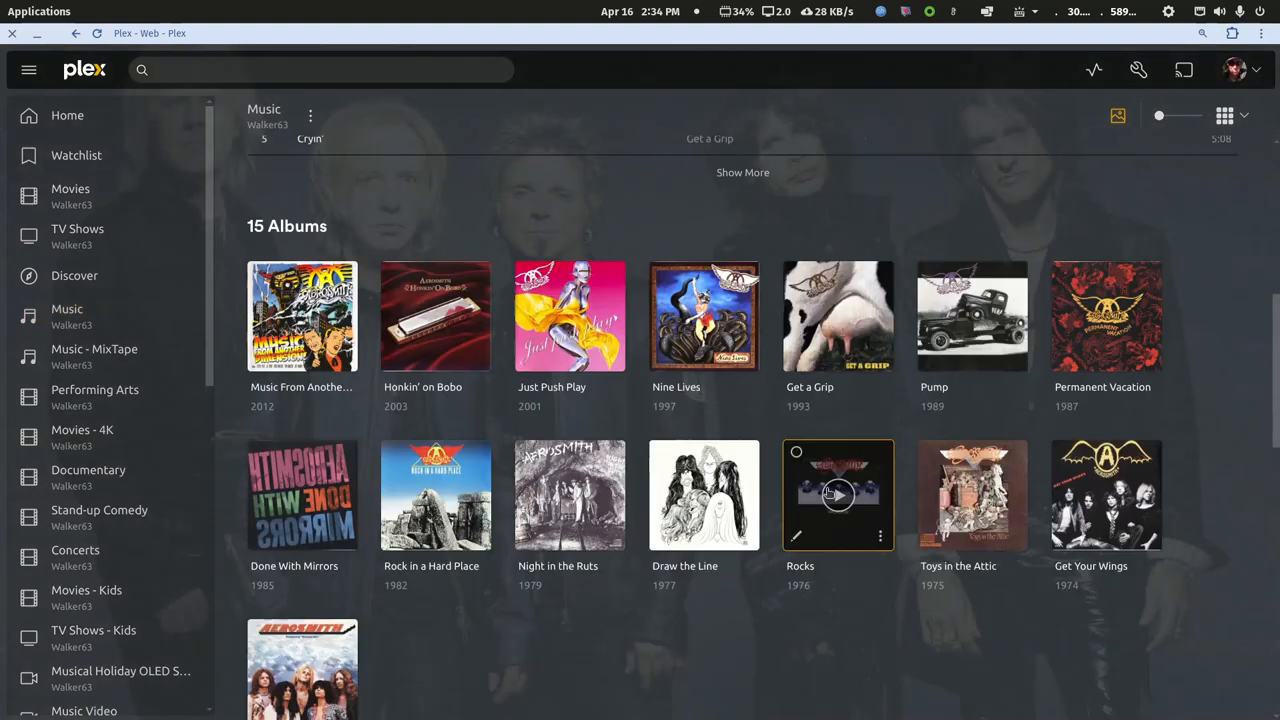
{"action": "left_click", "coordinate": [704, 316]}
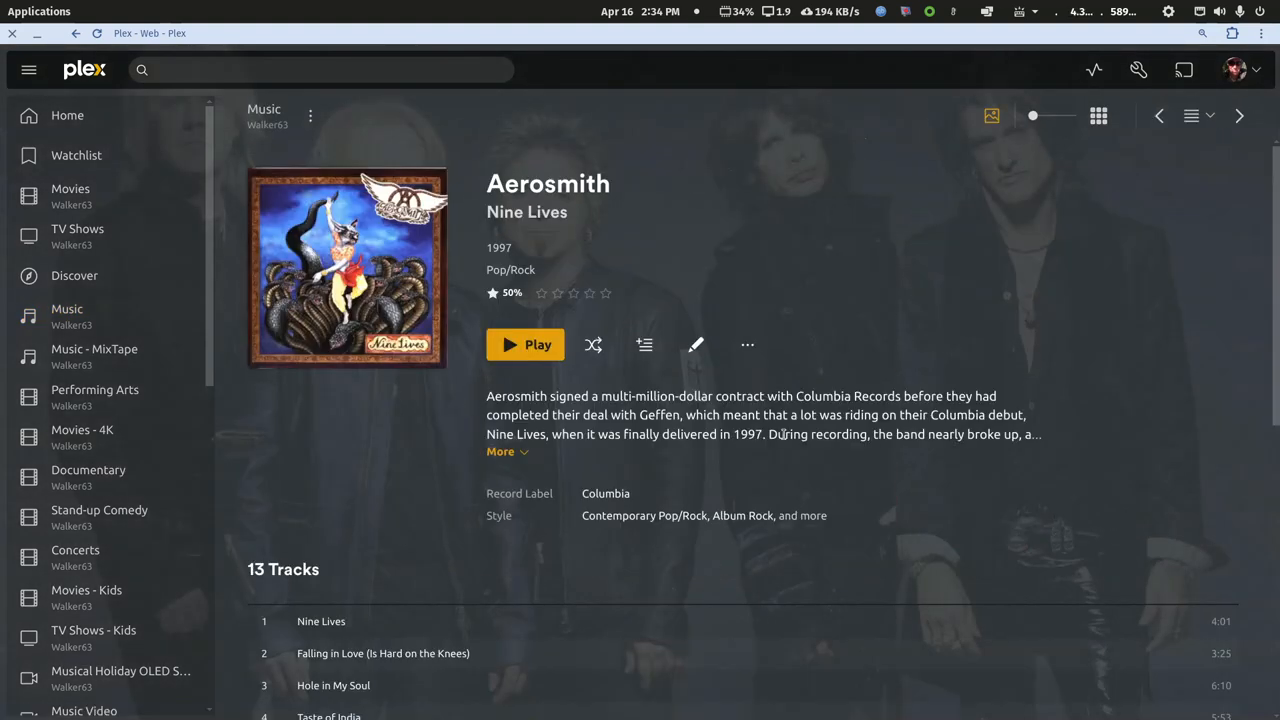
{"action": "left_click", "coordinate": [76, 32]}
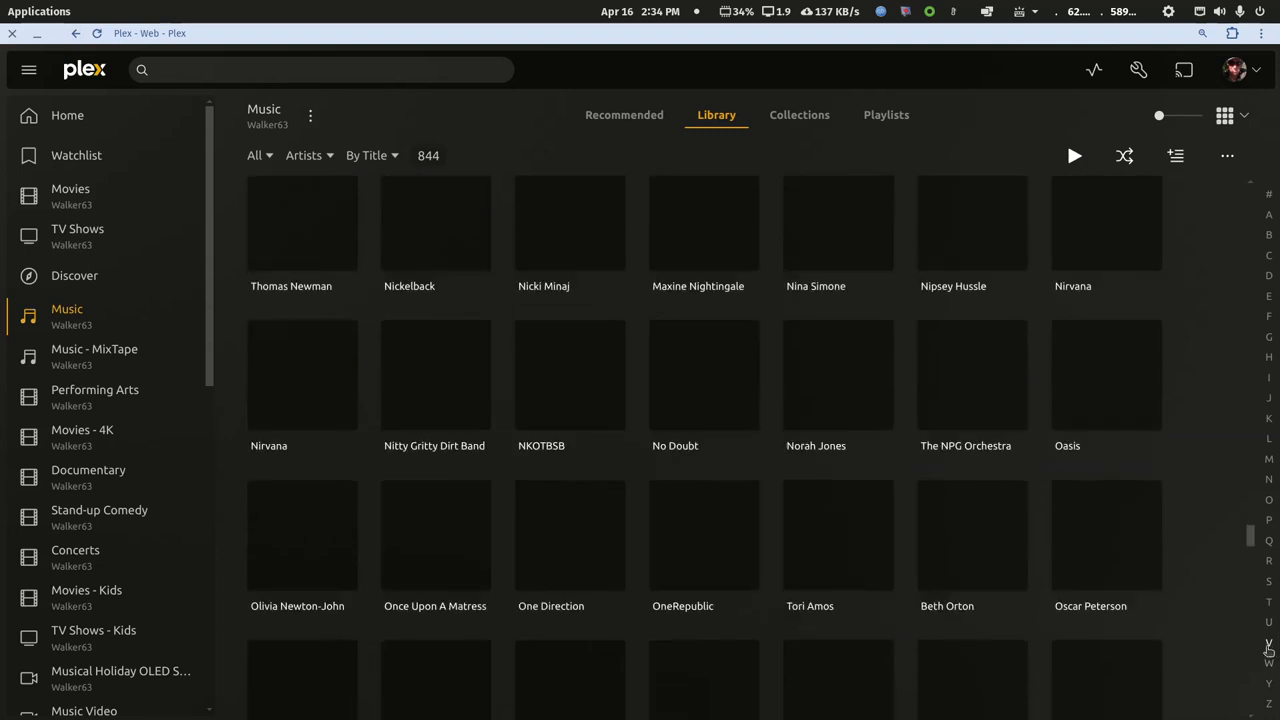
Scroll down the artist list toward Various Artists.
{"action": "scroll", "scroll_direction": "down", "scroll_amount": 3}
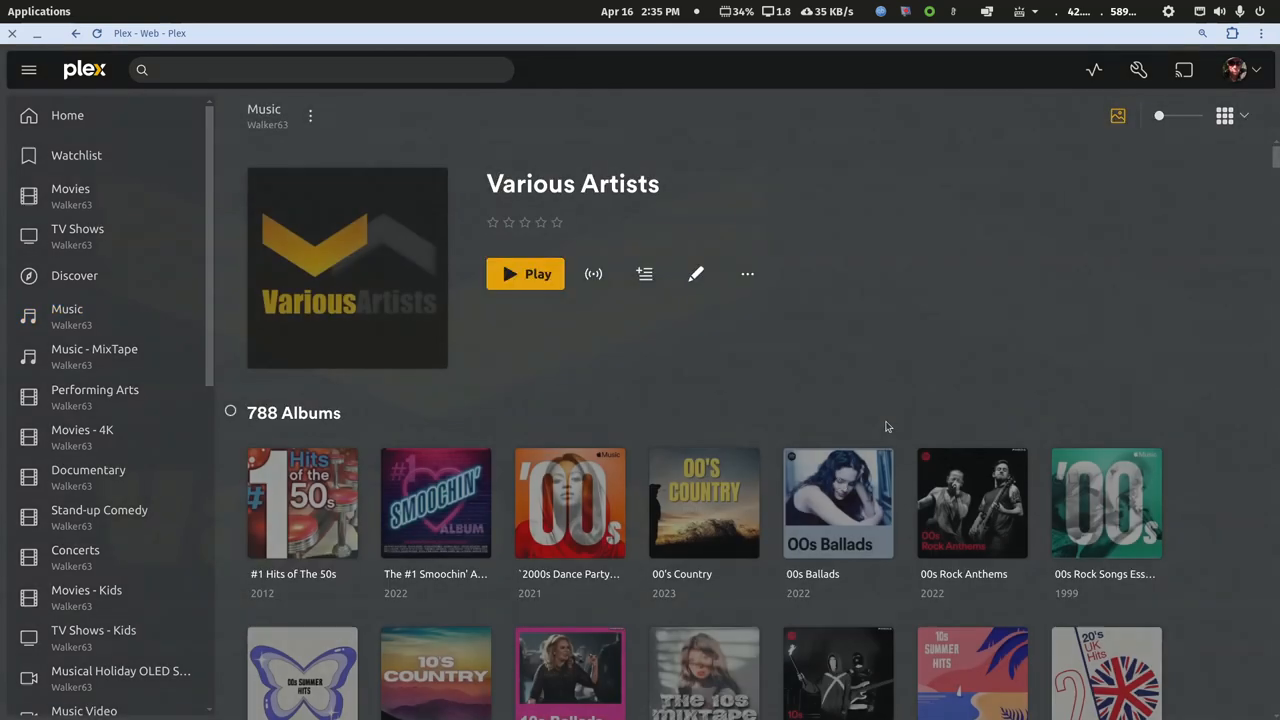
{"action": "scroll", "scroll_direction": "down", "scroll_amount": 3}
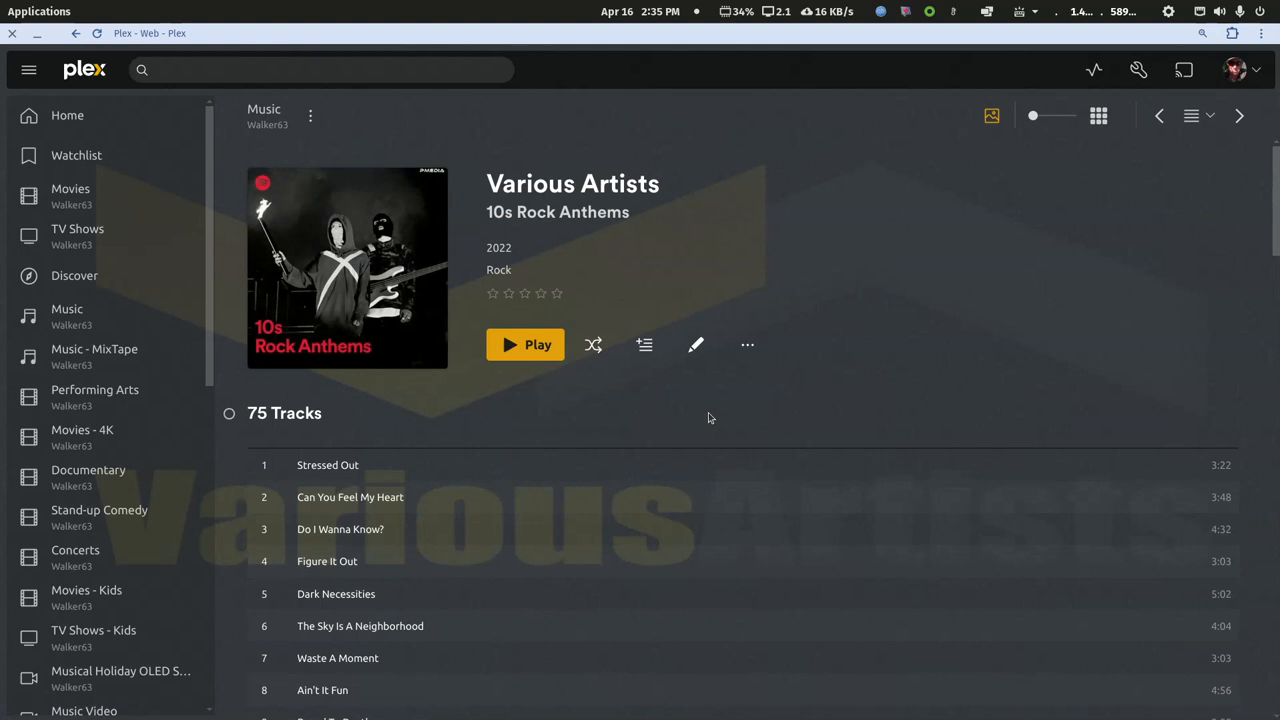
{"action": "mouse_move", "coordinate": [696, 344]}
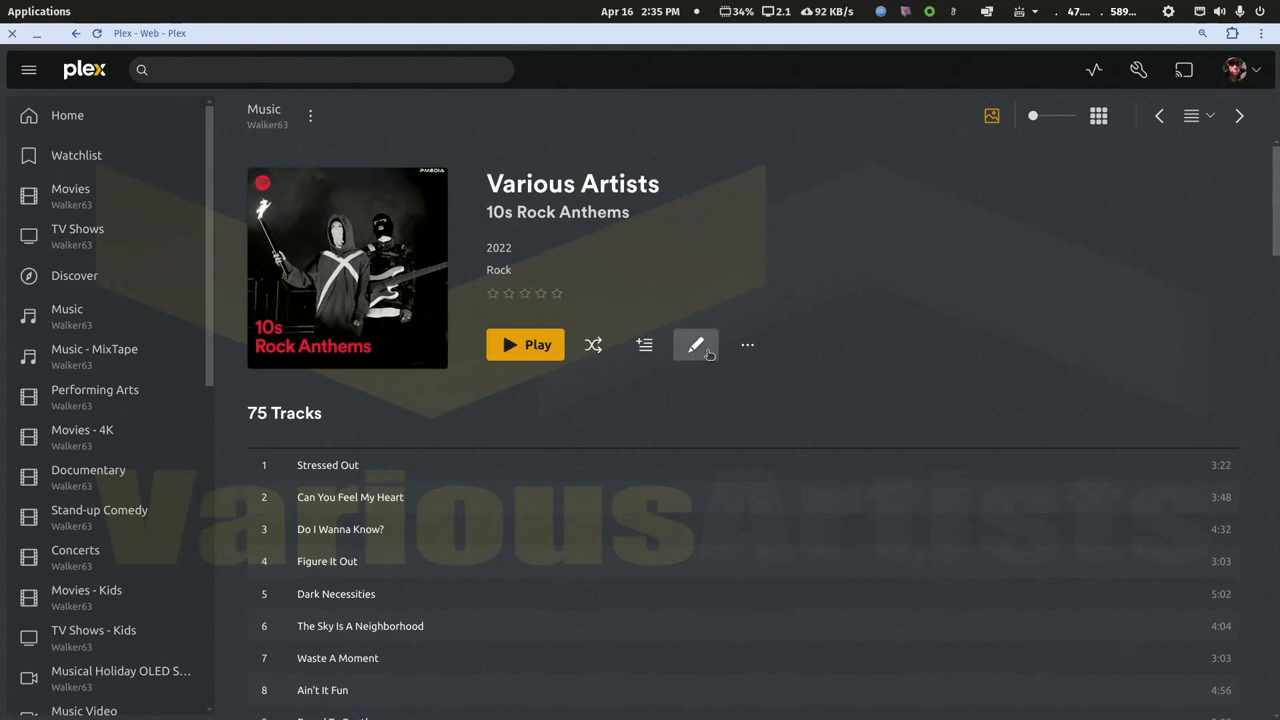
{"action": "mouse_move", "coordinate": [1096, 248]}
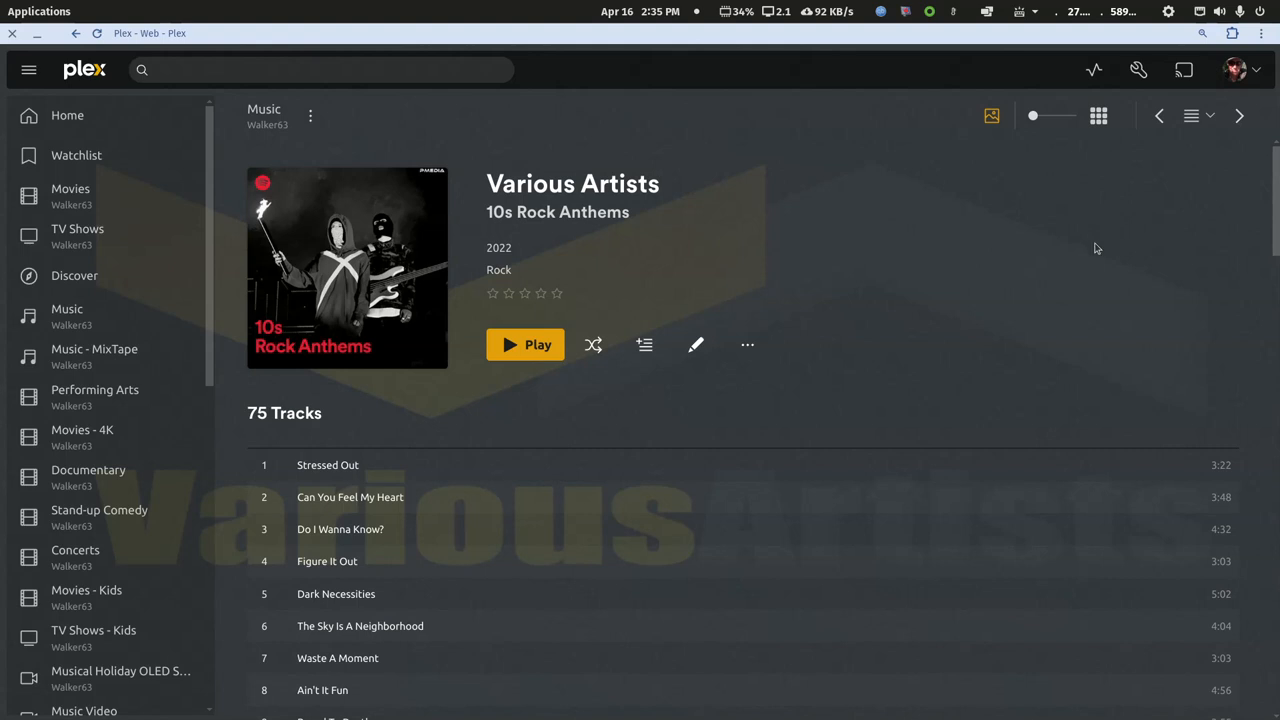